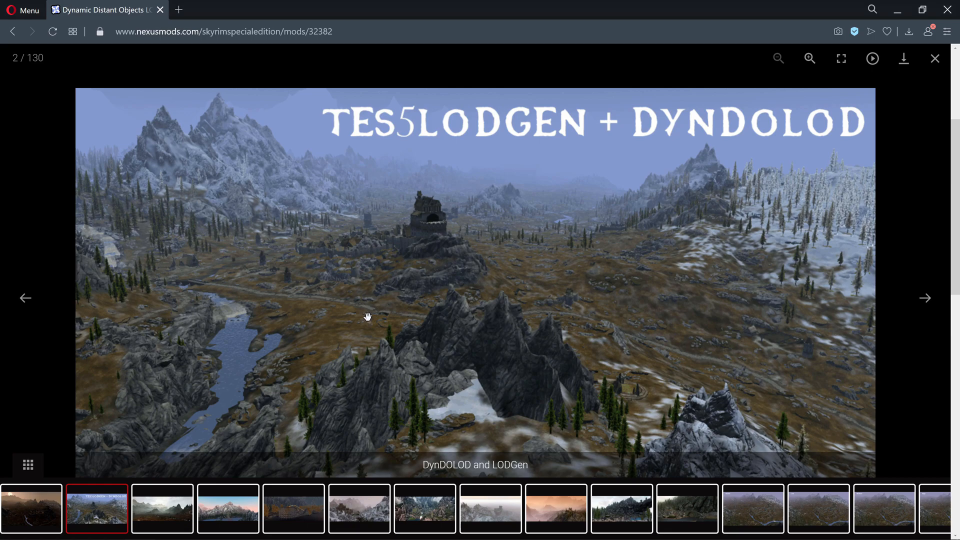
Create shortcuts for DynDOLODx64.exe and TexGenx64.exe in D:\DynDOLOD TOOL\DynDOLOD, then close Explorer
click(934, 58)
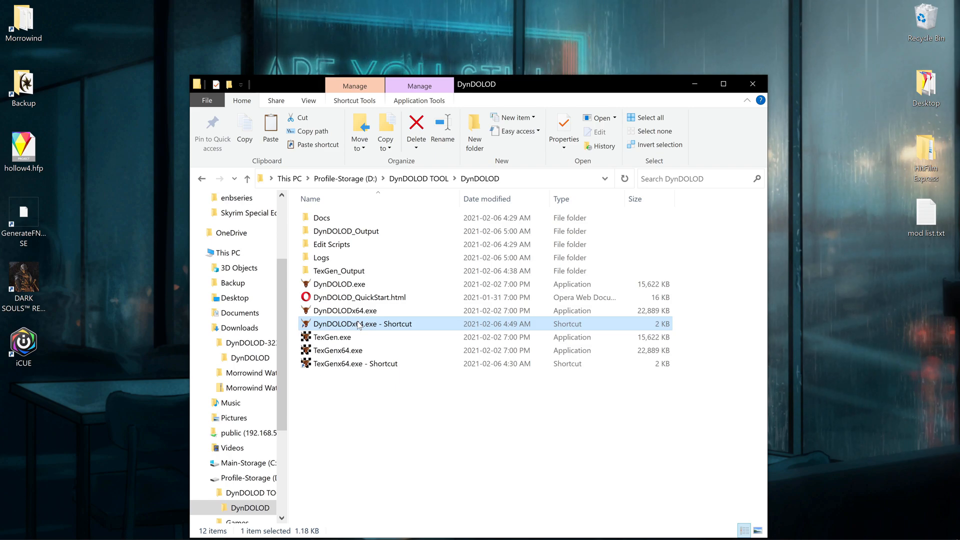
mouse_move(355, 323)
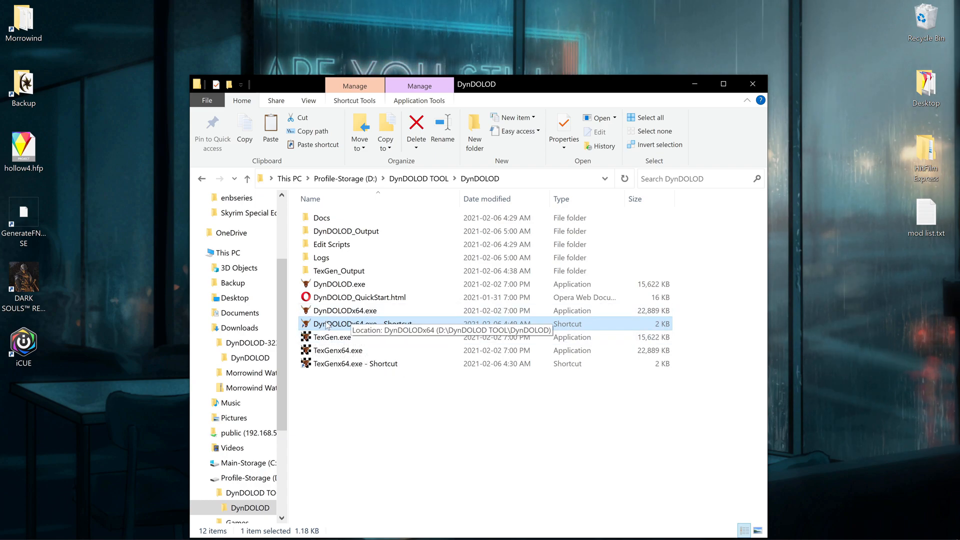
mouse_move(407, 358)
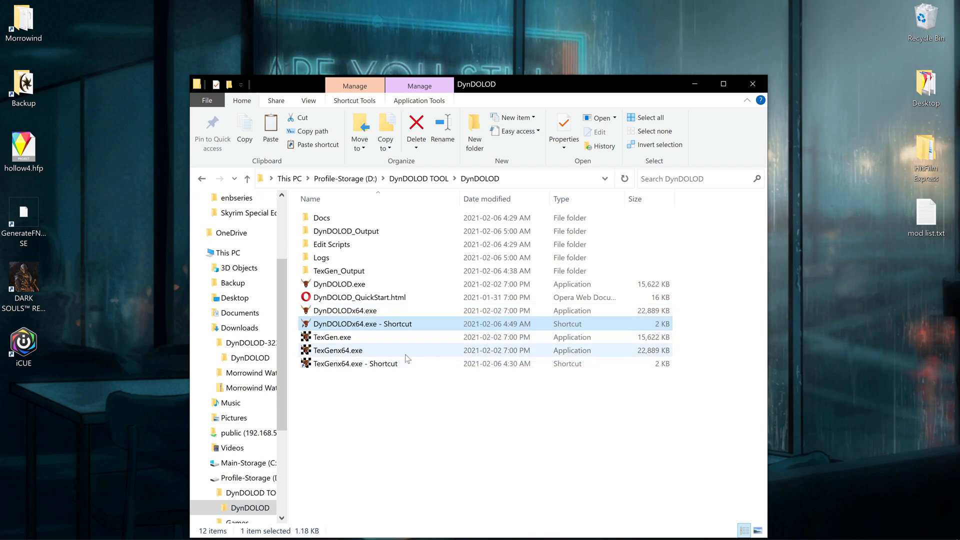
click(355, 363)
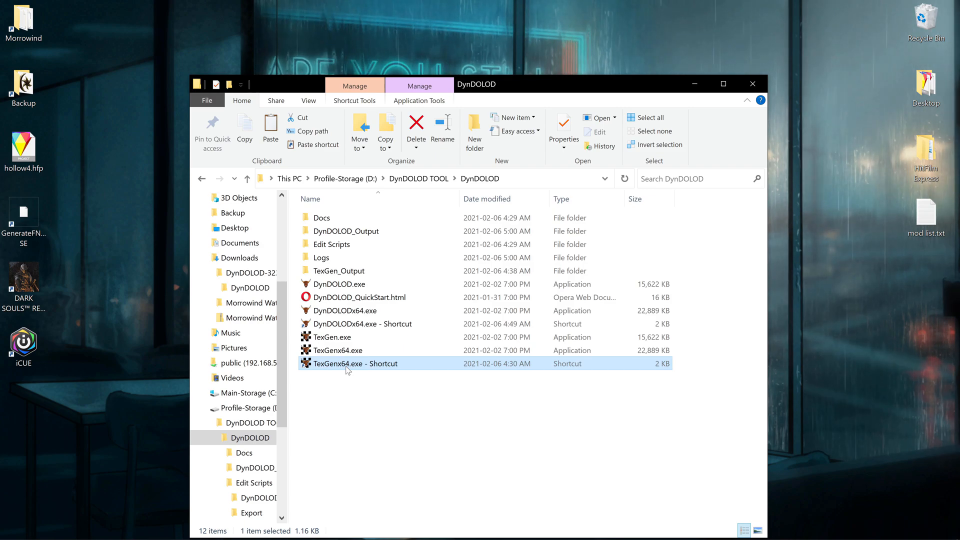
click(344, 410)
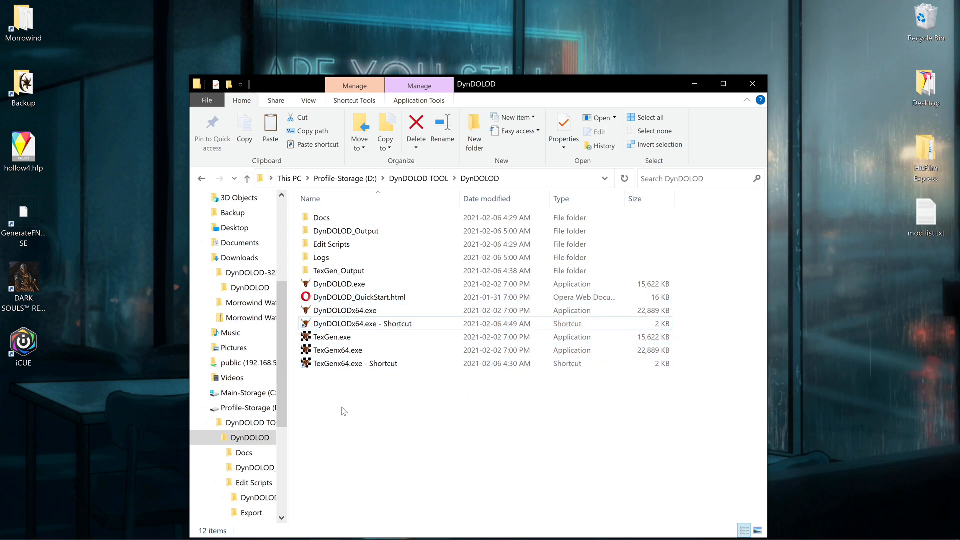
click(752, 83)
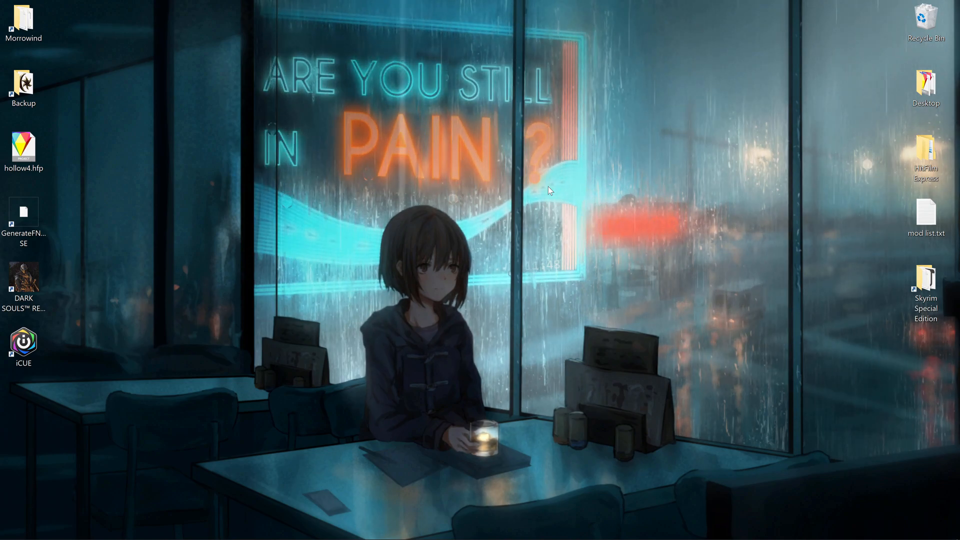